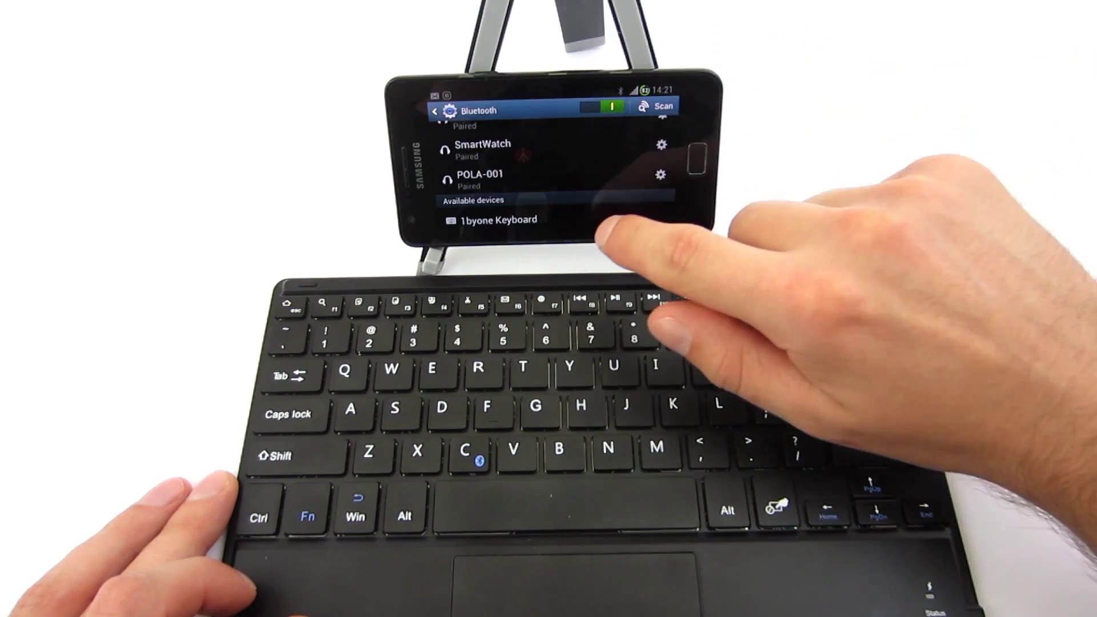
Select '1byone Keyboard' under Available devices, bringing up the pairing request with PIN 2286.
click(497, 219)
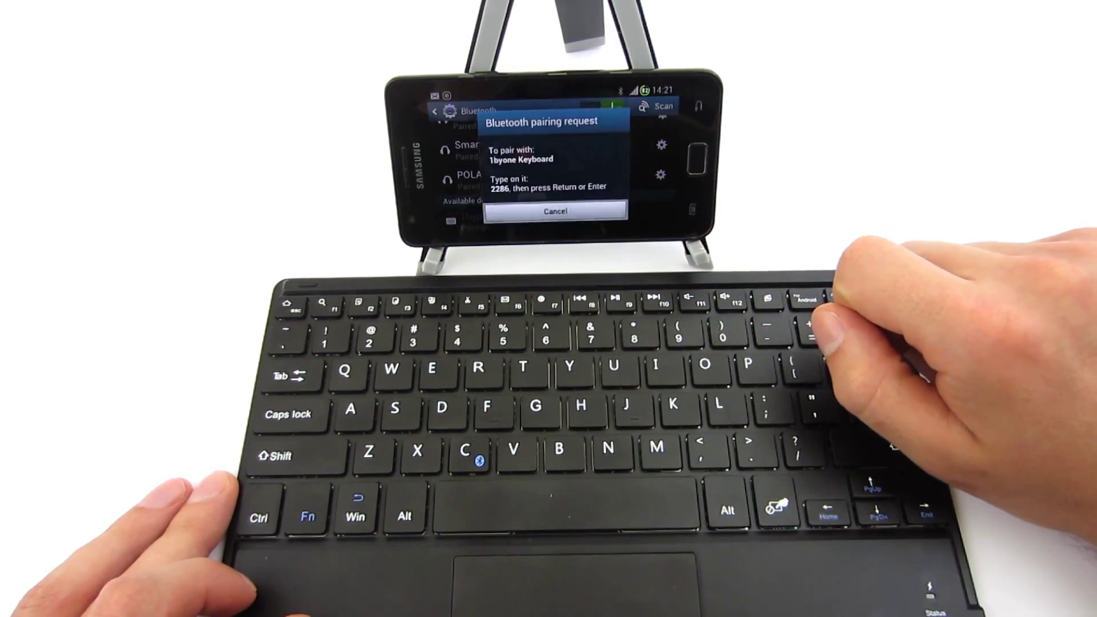